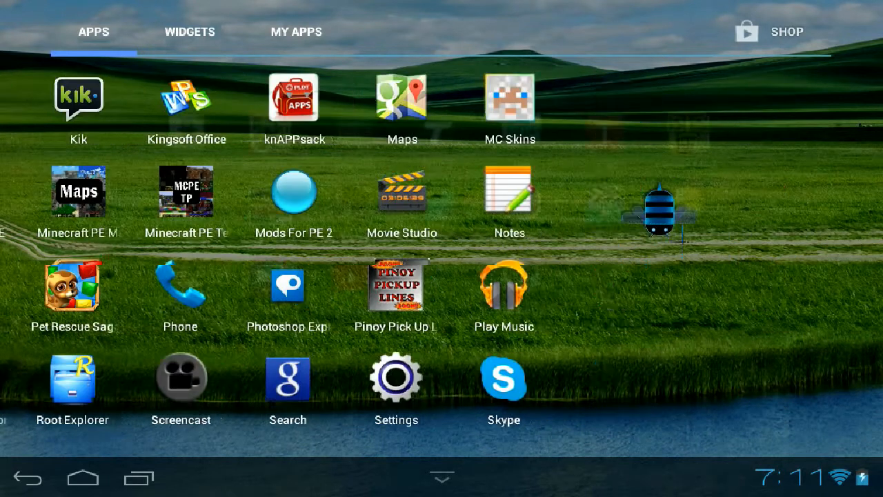
Enable USB debugging in Settings' Developer options and confirm the Allow USB debugging warning
left_click(395, 376)
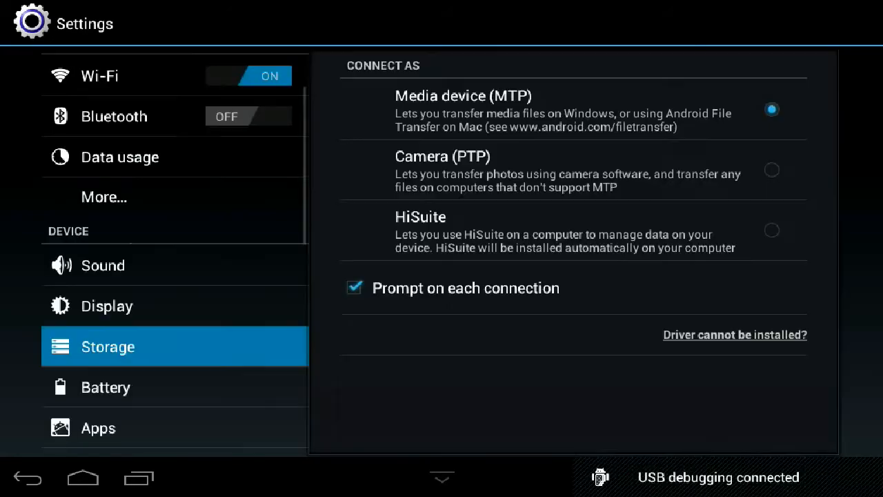
scroll("down", 3)
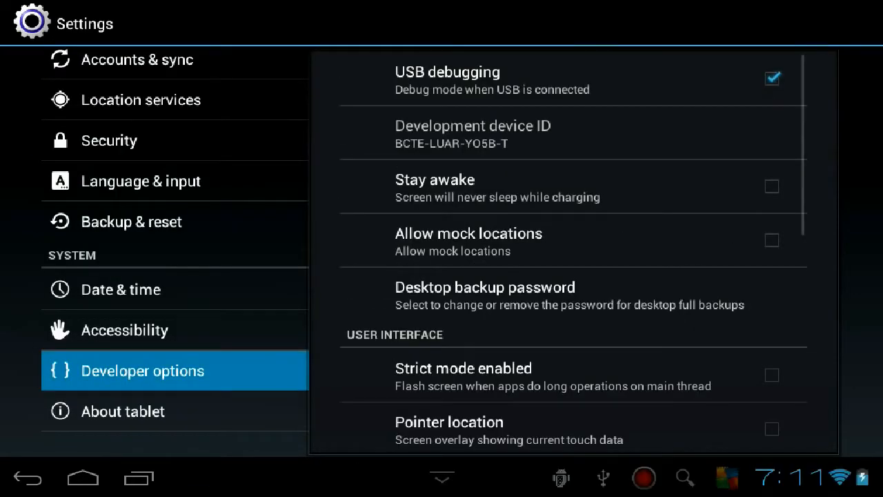
left_click(771, 78)
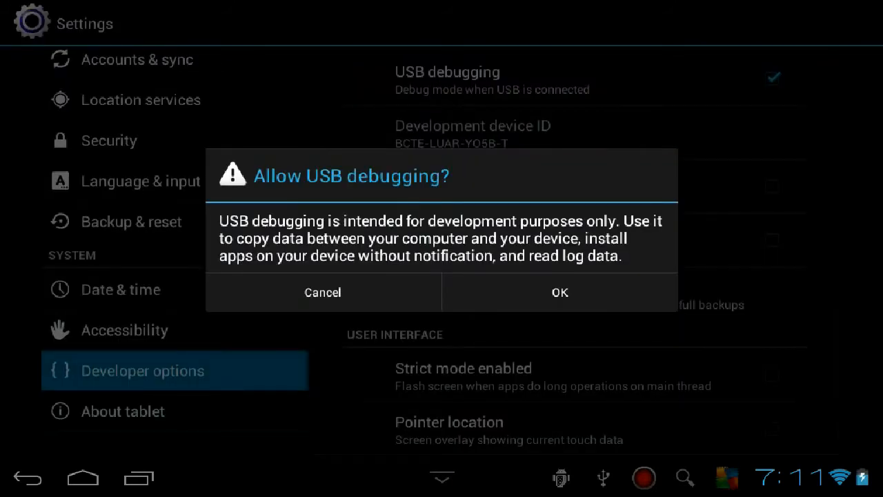
left_click(560, 292)
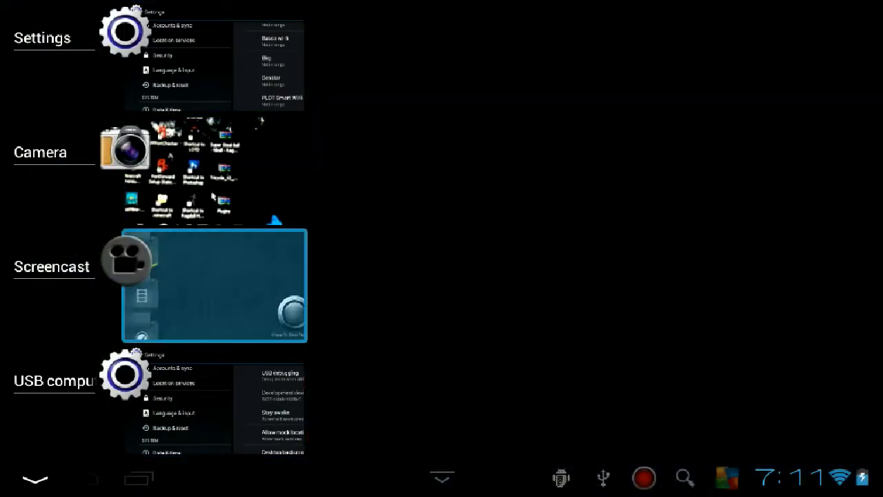
Leave the recent apps list and reach the app drawer page listing Superuser
left_click(214, 285)
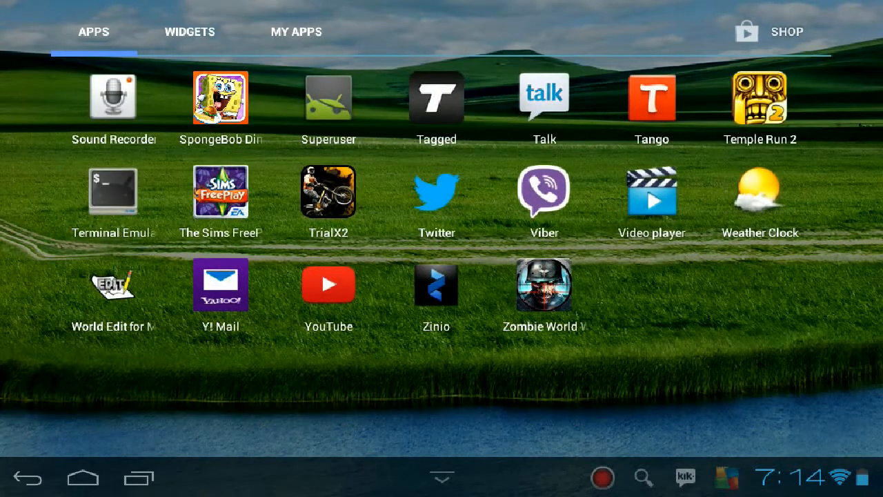
Scroll back through the app drawer and launch Game Killer to trigger a Superuser request
scroll("left", 3)
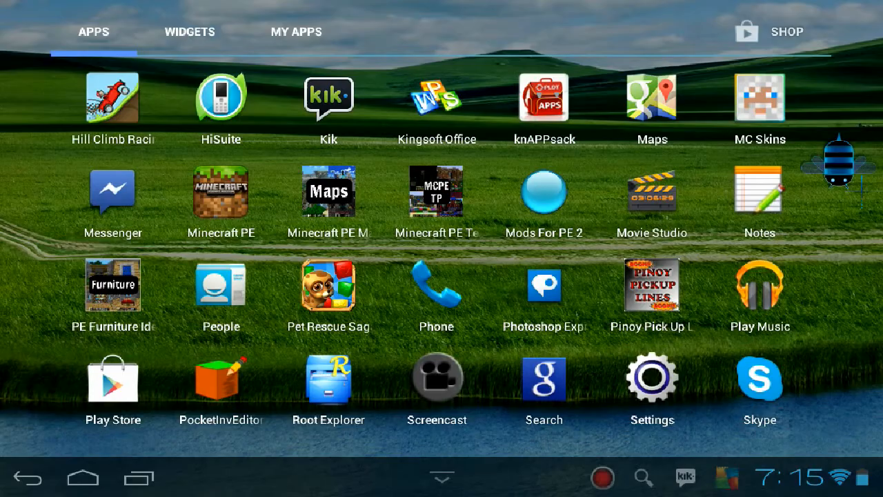
scroll("left", 3)
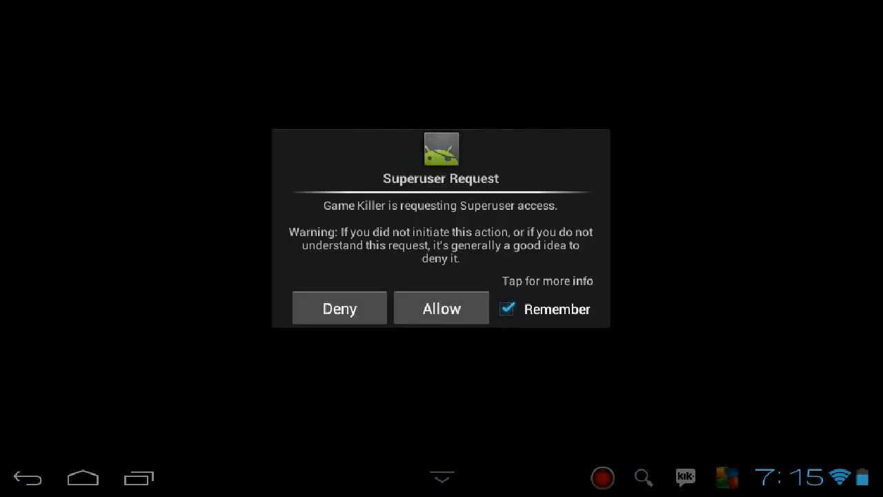
Allow Game Killer in the Superuser Request with Remember checked, then pull down notifications
left_click(441, 308)
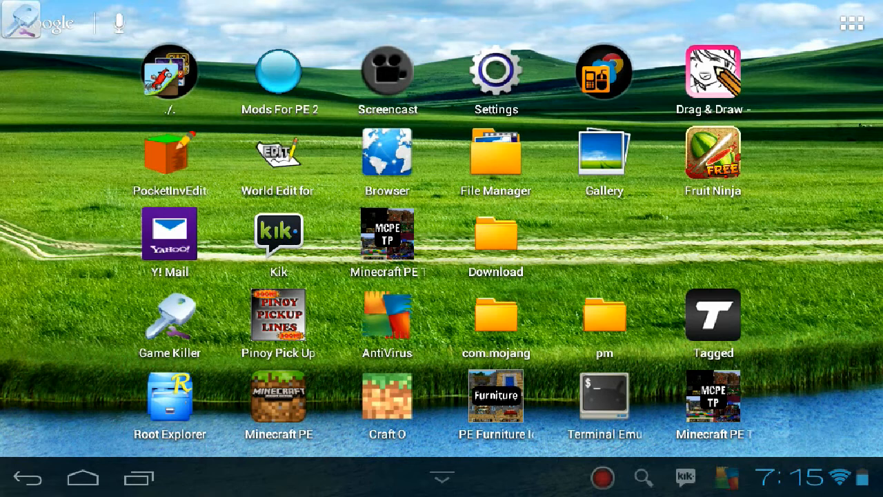
left_click(794, 477)
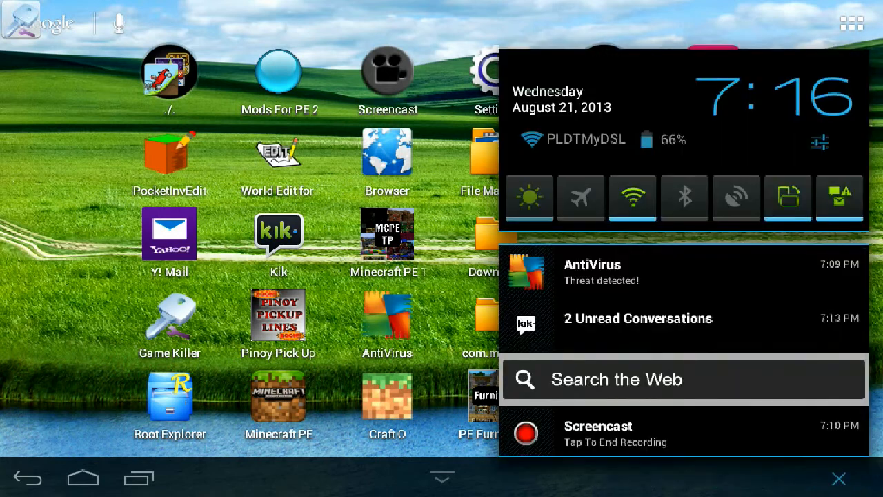